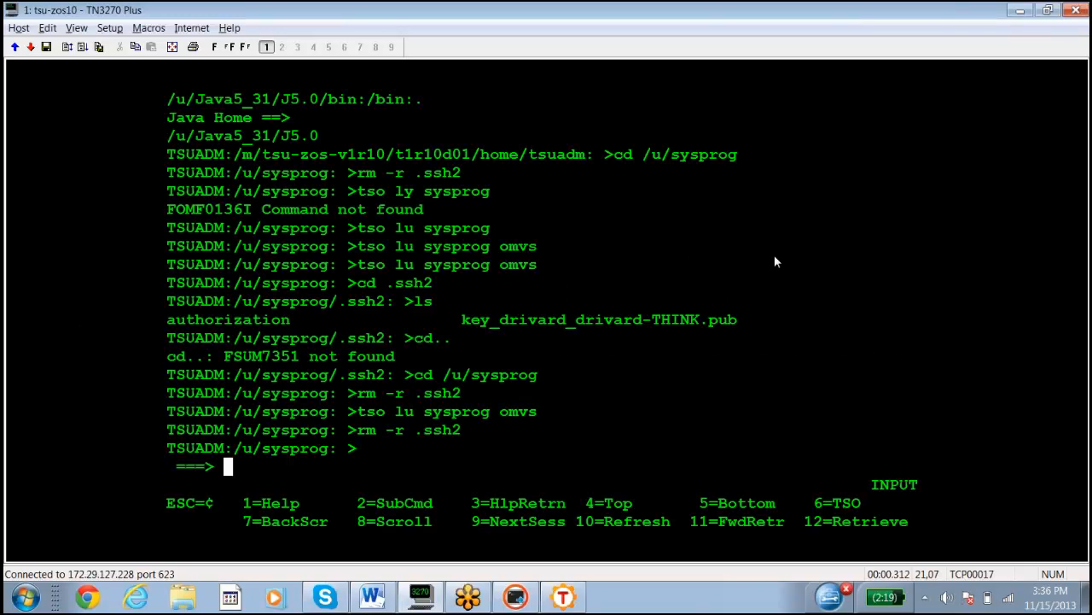
# Run 'tso lu sysprog omvs' and page through the SYSPROG listing to its OMVS UID
pyautogui.write('t')
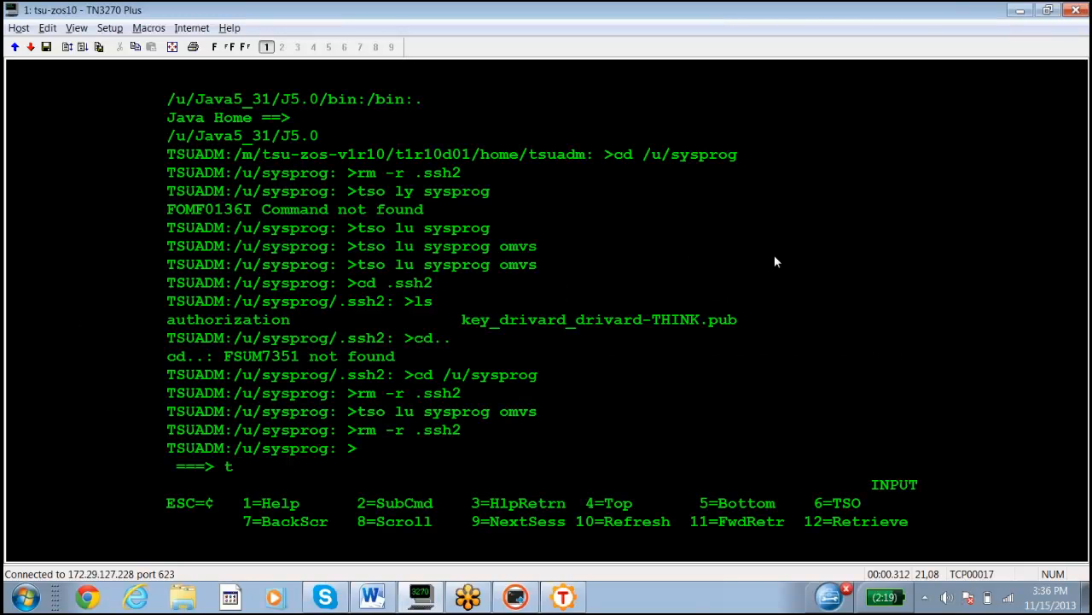
pyautogui.write('so lu')
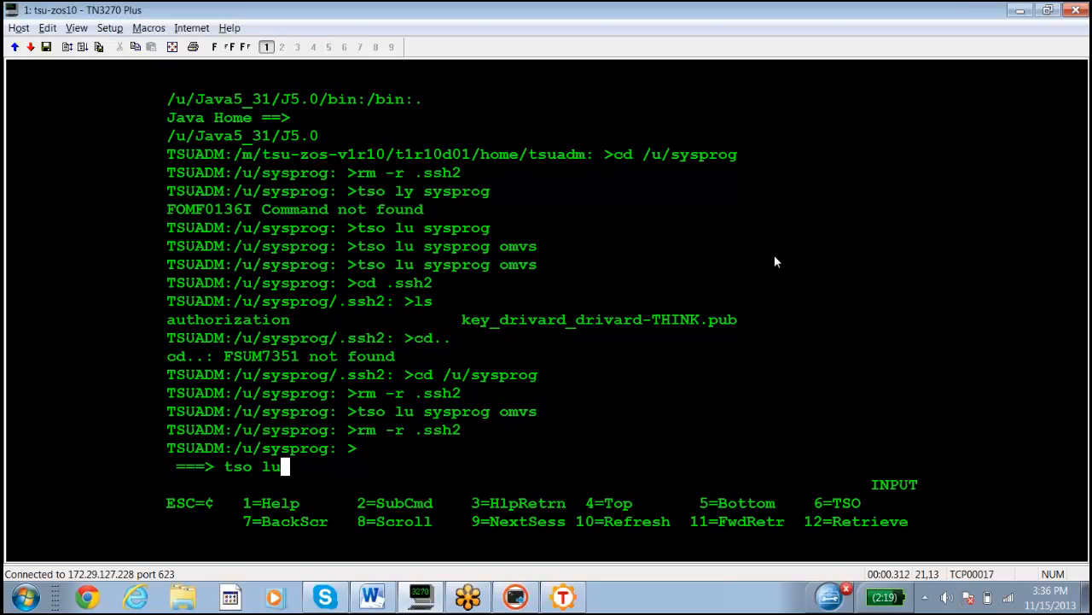
pyautogui.write('syspro')
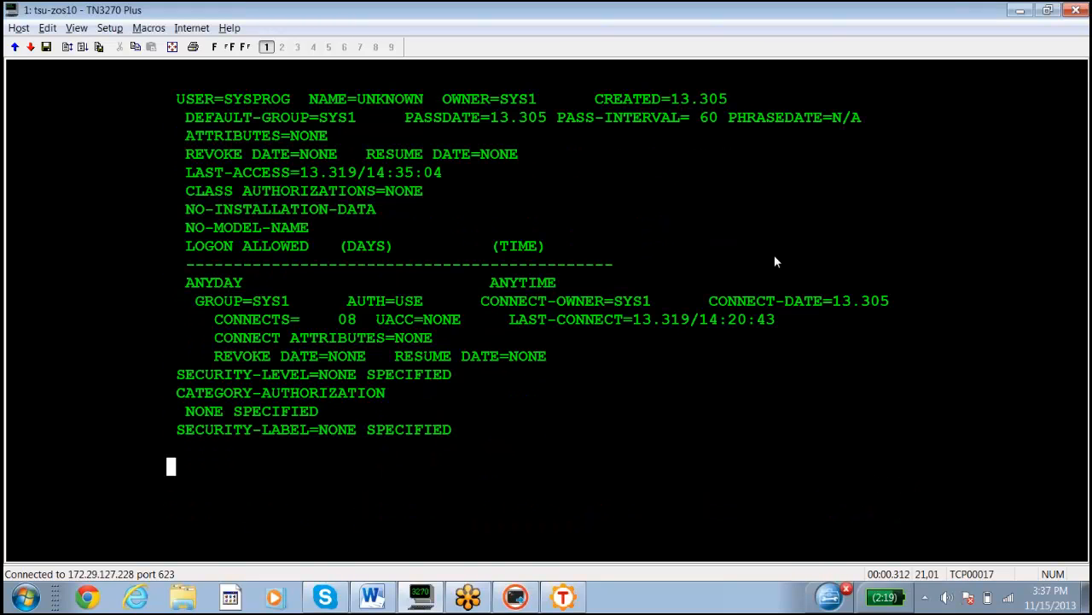
pyautogui.press('Enter')
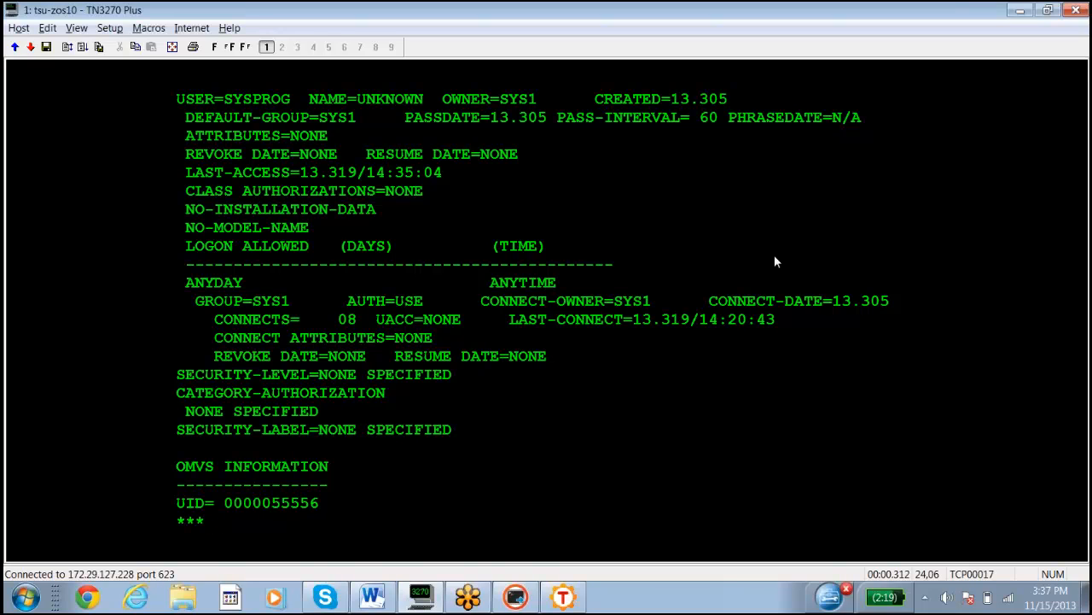
pyautogui.press('Enter')
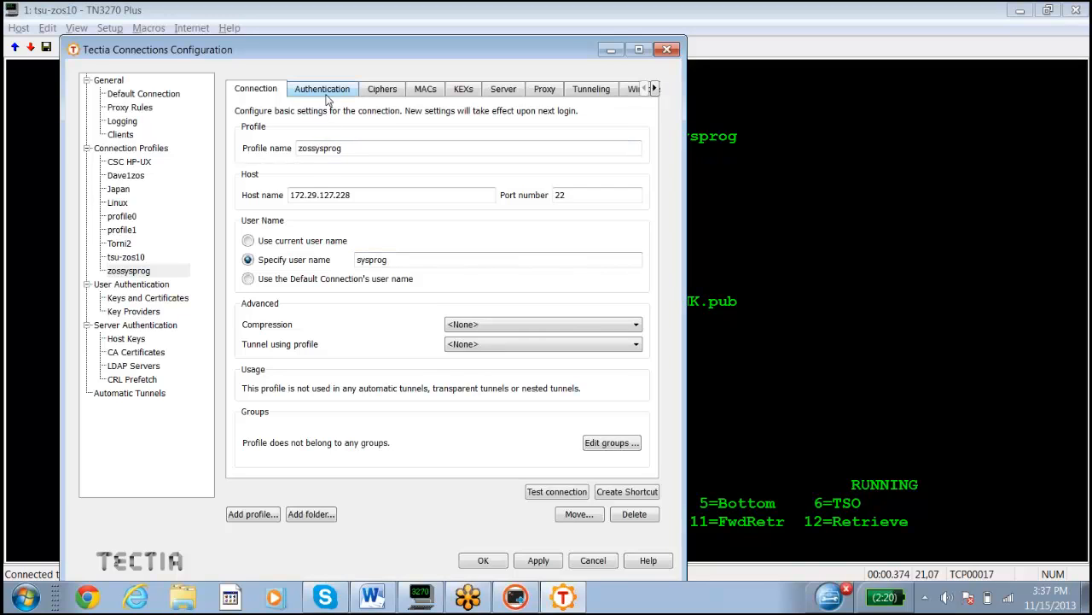
# Start the Public-Key Authentication Wizard from zosysprog's Authentication settings
pyautogui.click(322, 88)
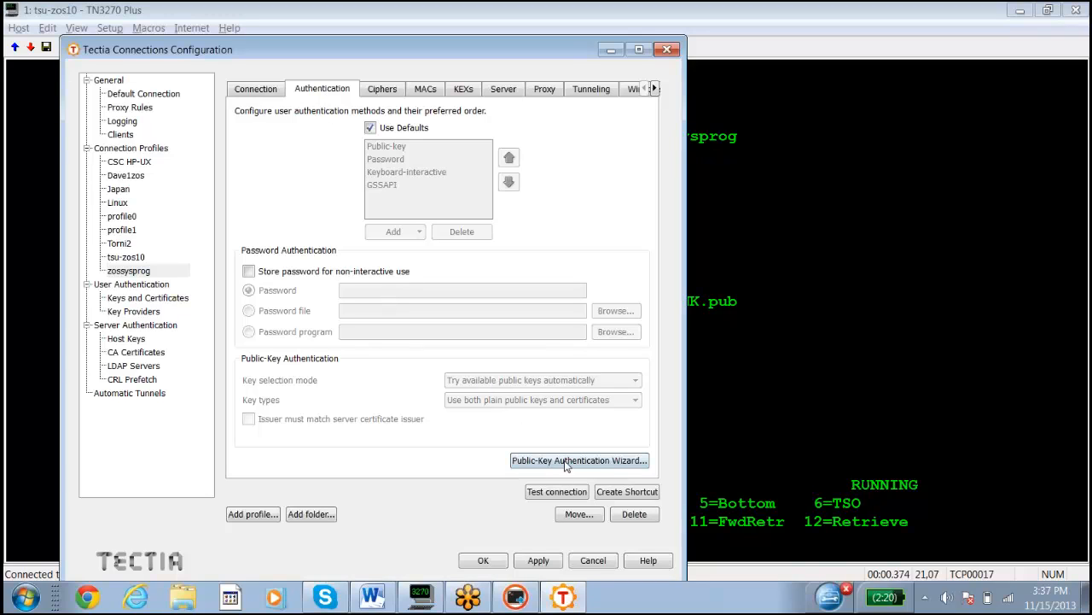
pyautogui.click(581, 460)
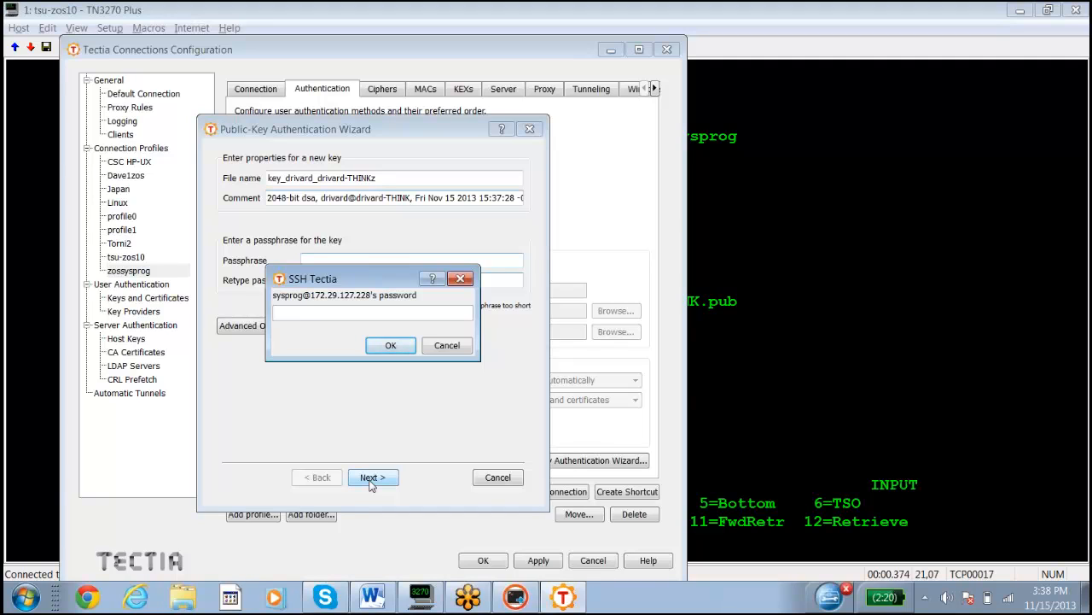
# Supply the sysprog host password and let the wizard upload the new public key
pyautogui.write('***')
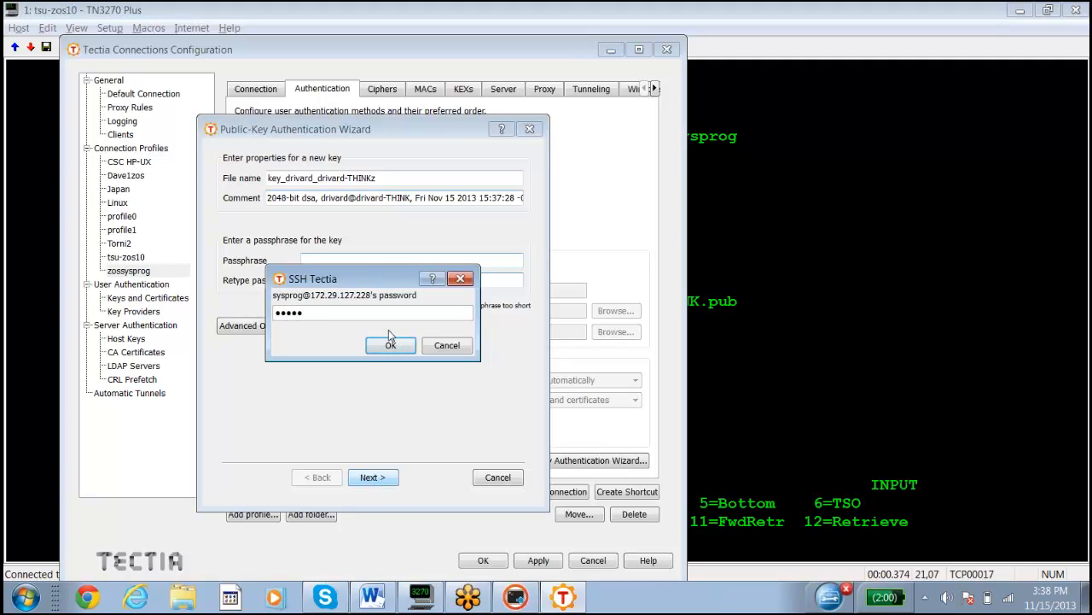
pyautogui.click(389, 345)
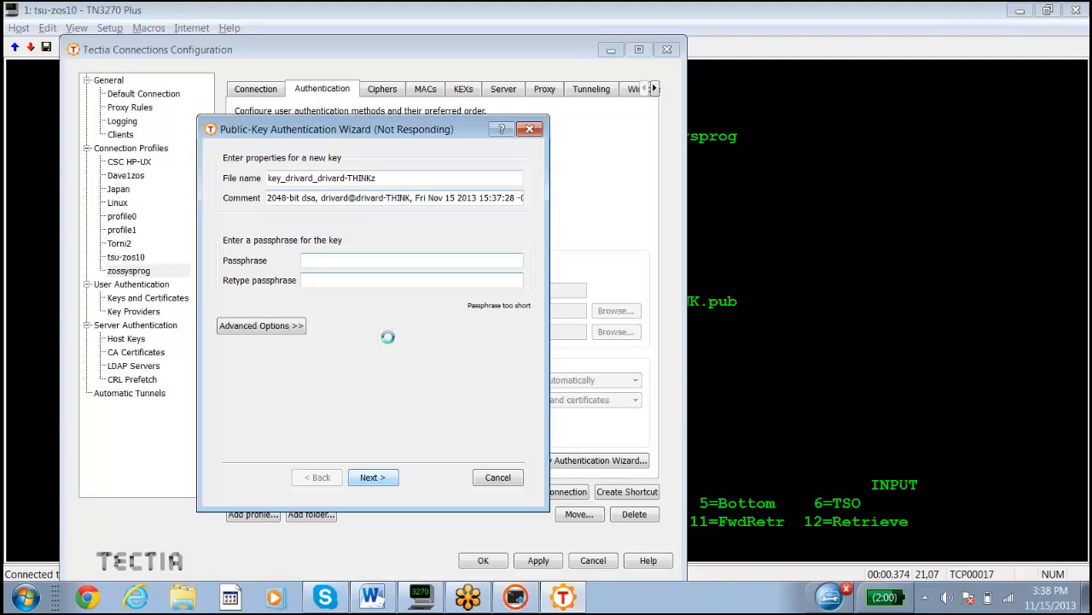
pyautogui.click(372, 478)
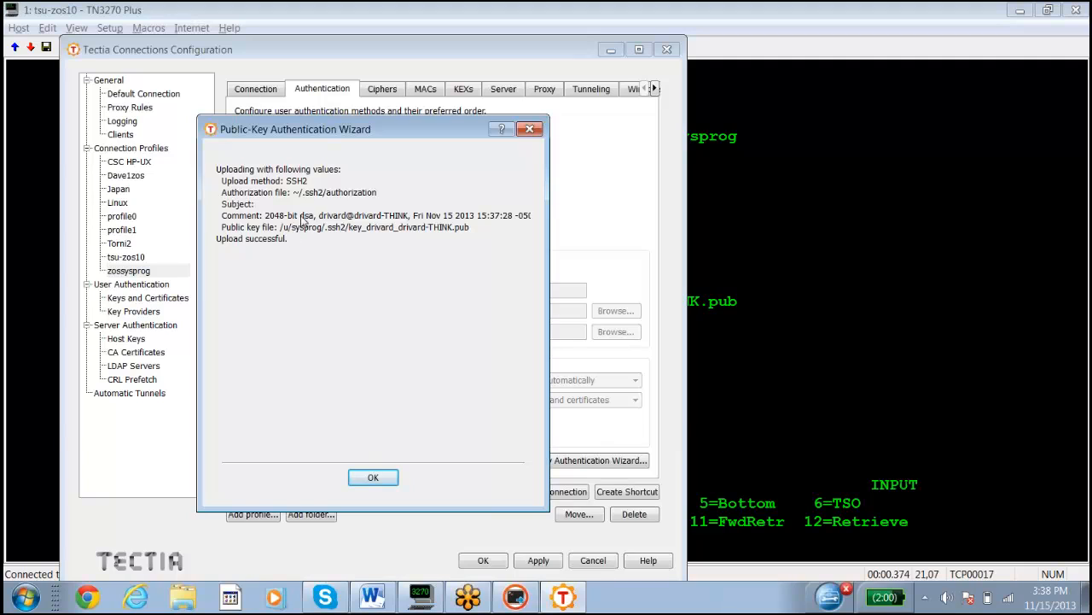
pyautogui.moveTo(311, 203)
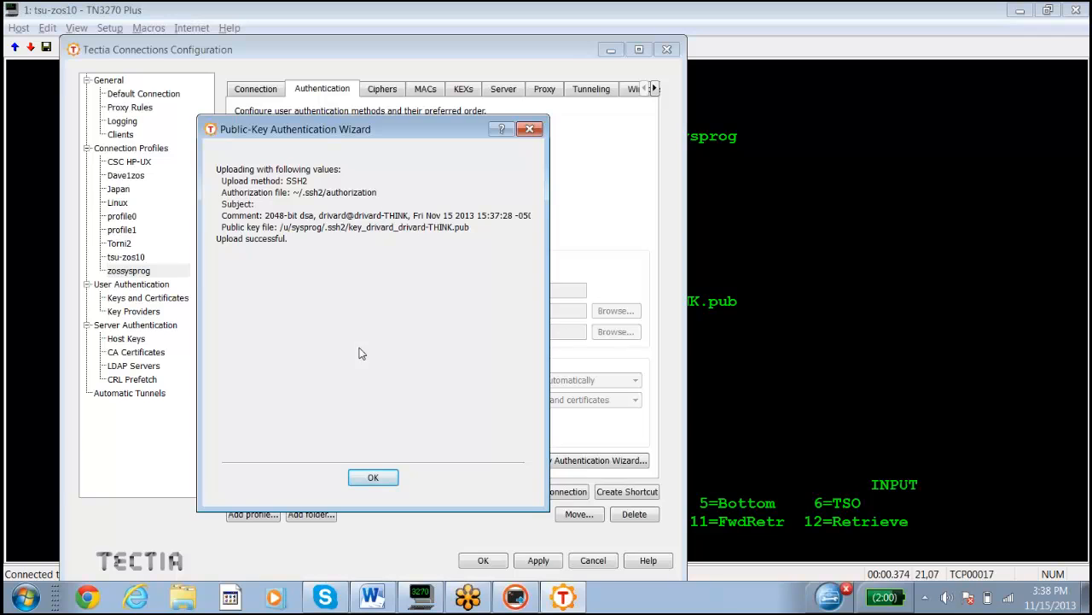
pyautogui.click(372, 478)
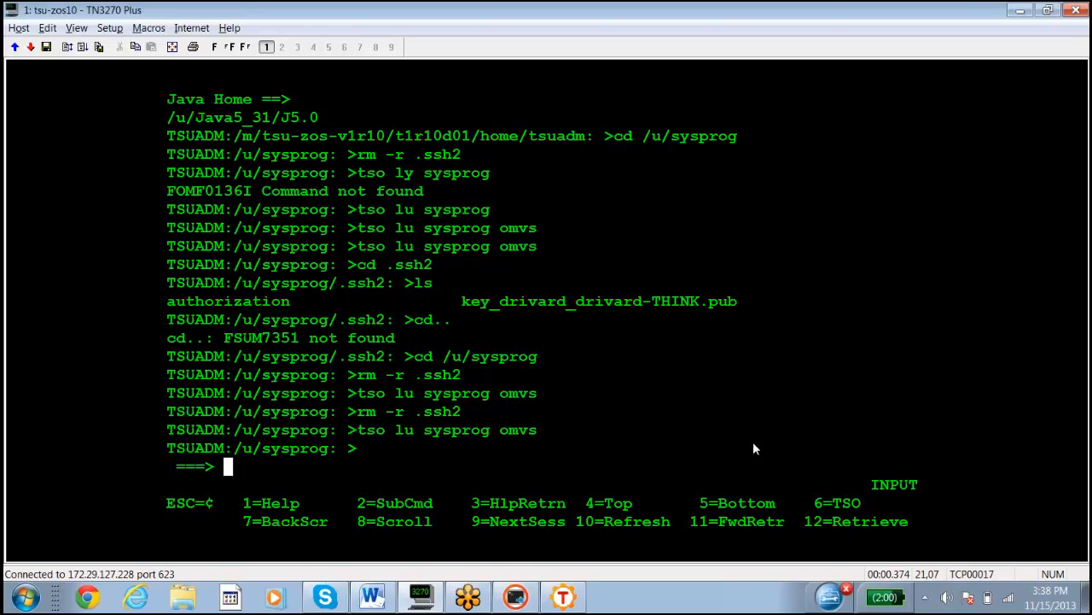
# List sysprog's .ssh2 directory to see the authorization file and uploaded key
pyautogui.write('ls')
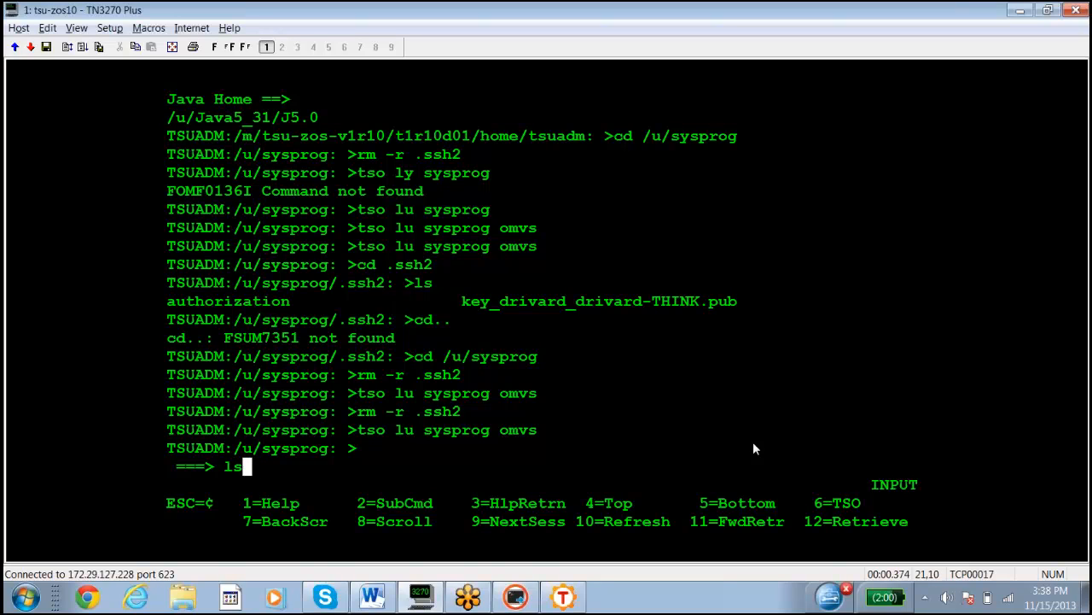
pyautogui.write('cd .')
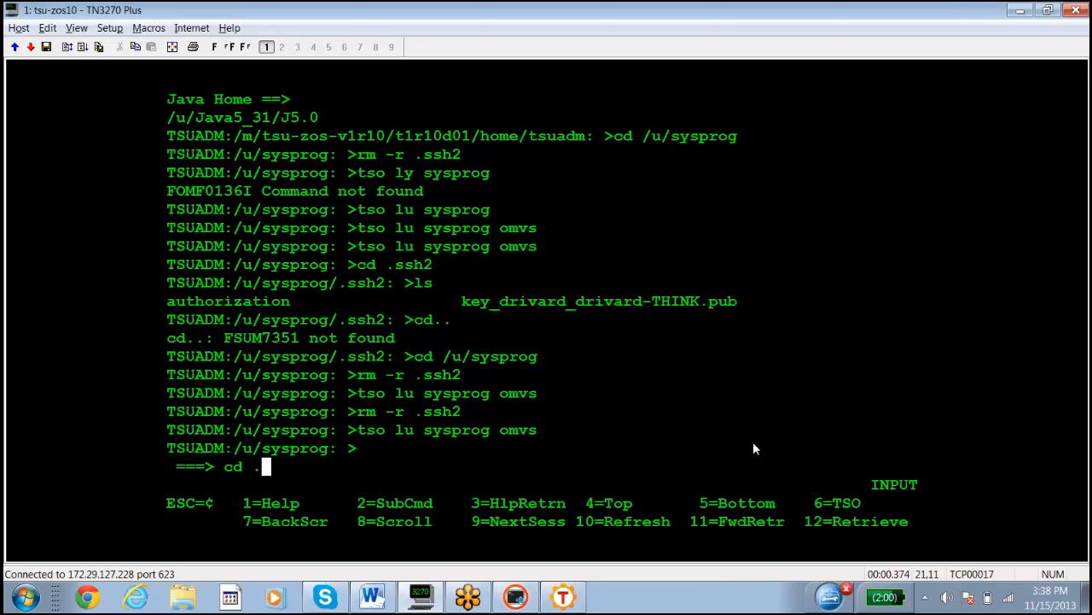
pyautogui.write('ssh')
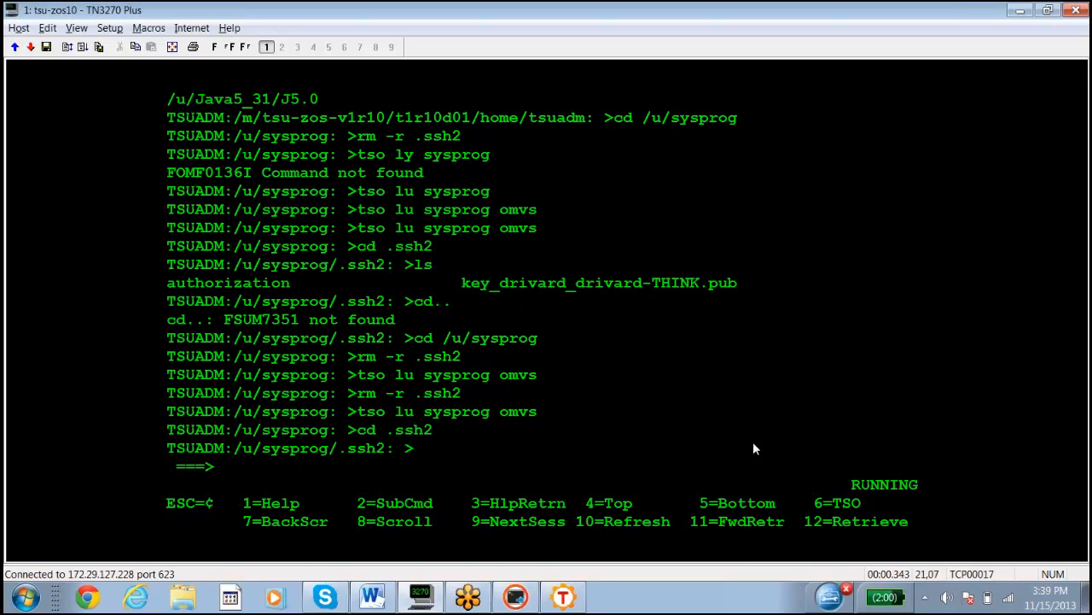
pyautogui.write('ls')
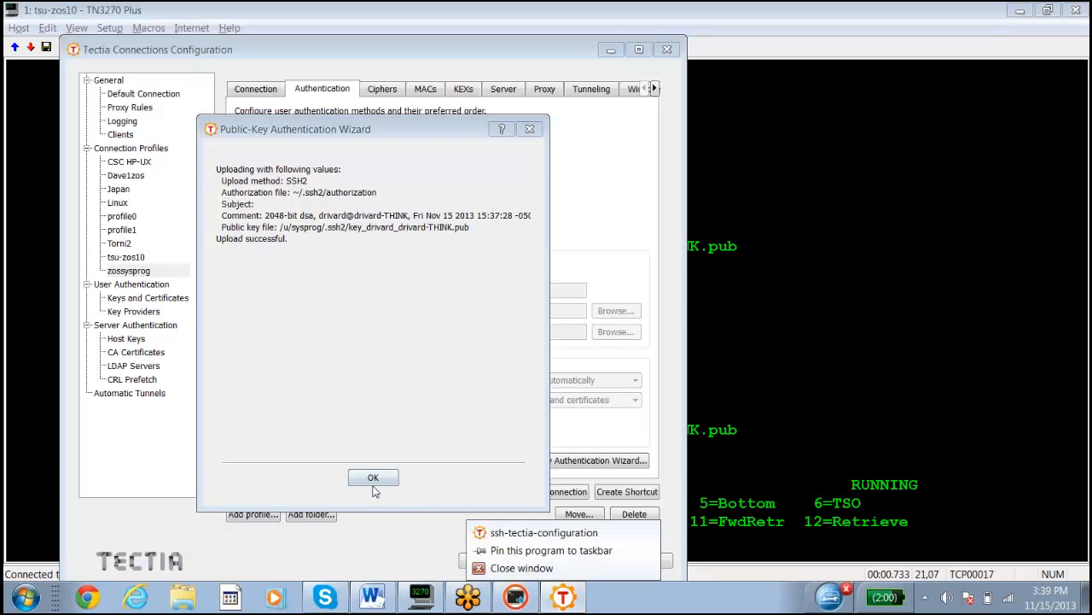
# Dismiss the upload success summary and return focus to the mainframe terminal
pyautogui.click(372, 478)
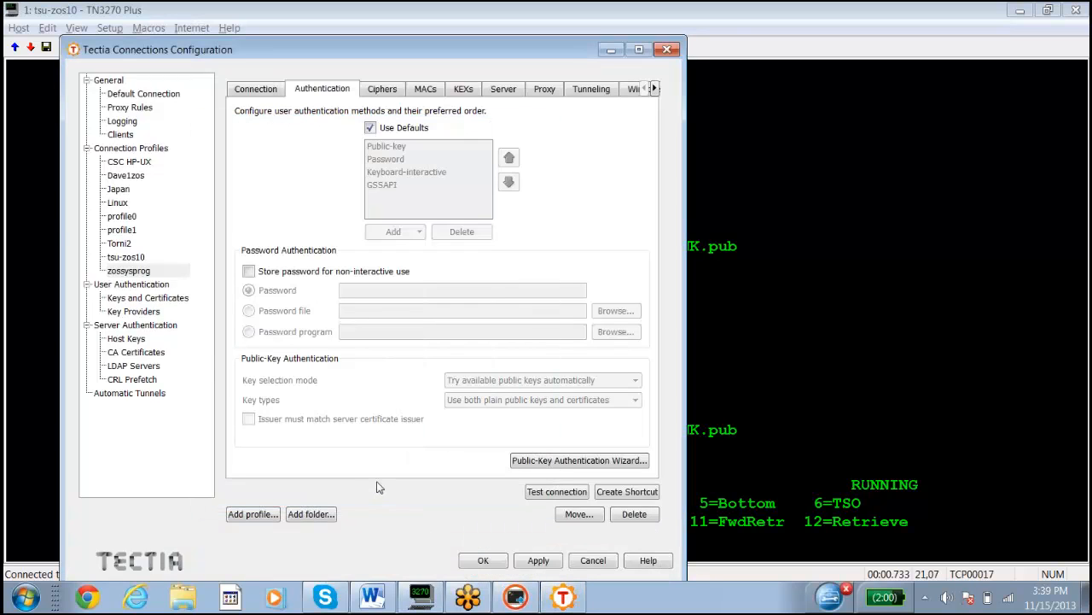
pyautogui.moveTo(242, 123)
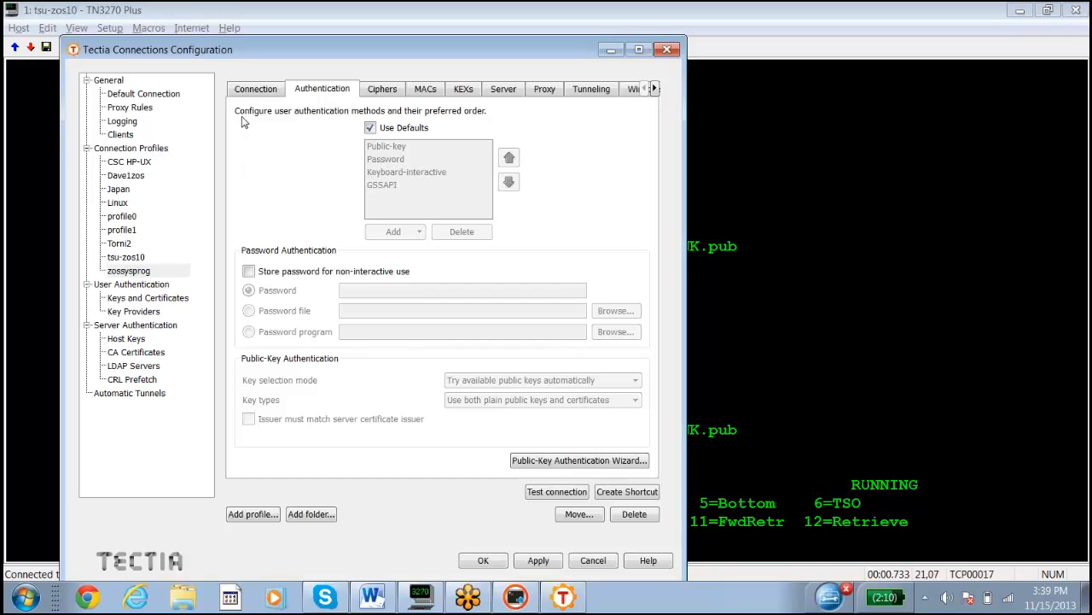
pyautogui.click(257, 89)
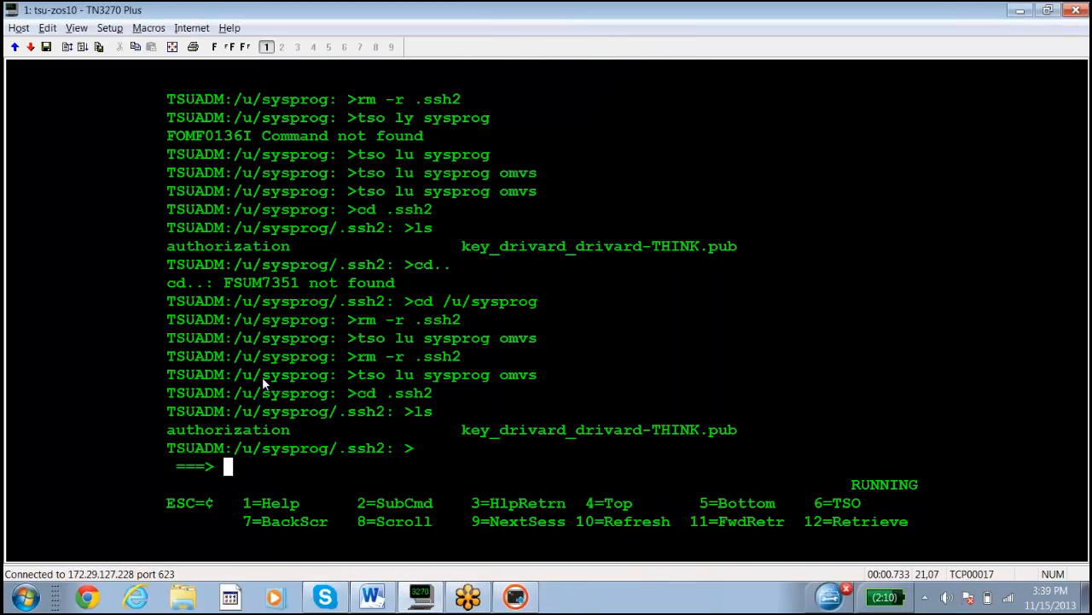
pyautogui.click(21, 591)
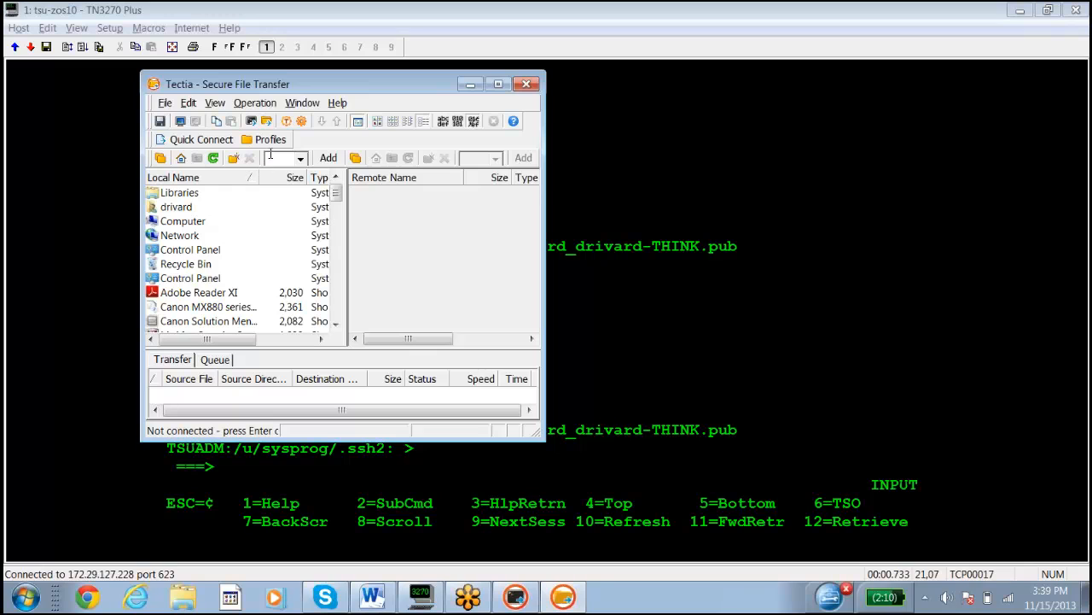
# Connect as zosysprog without a password, dismiss the missing-directory error and scroll the remote dataset list
pyautogui.click(270, 140)
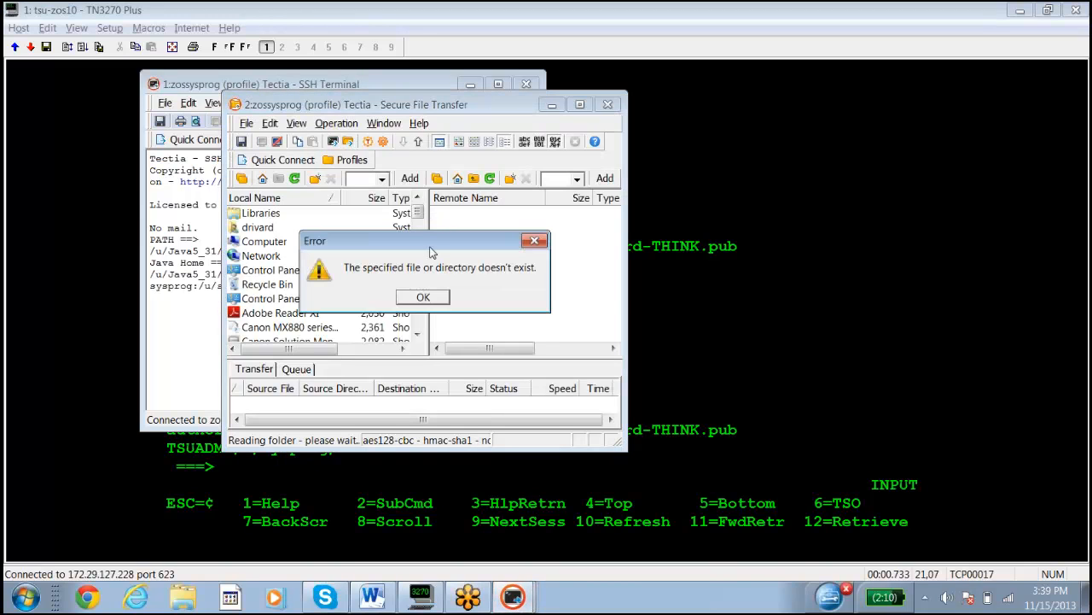
pyautogui.click(423, 297)
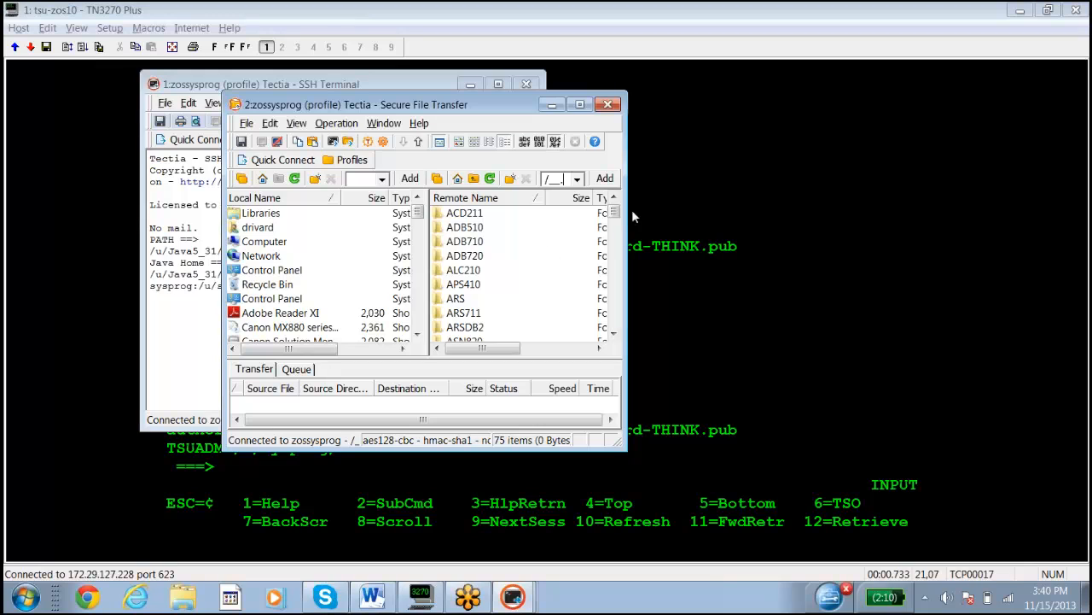
pyautogui.scroll(-3)
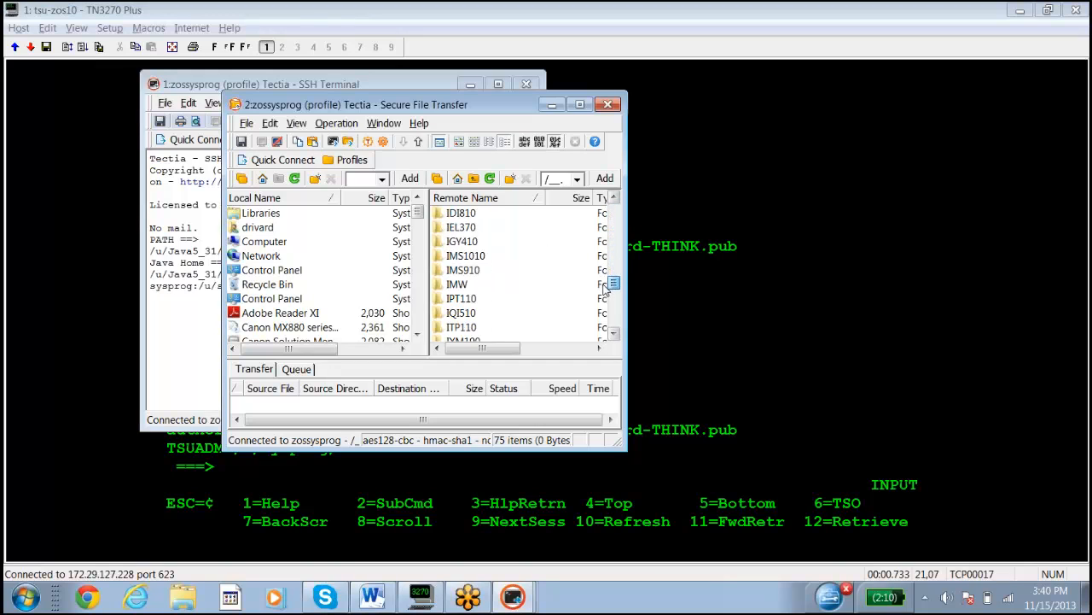
pyautogui.scroll(-3)
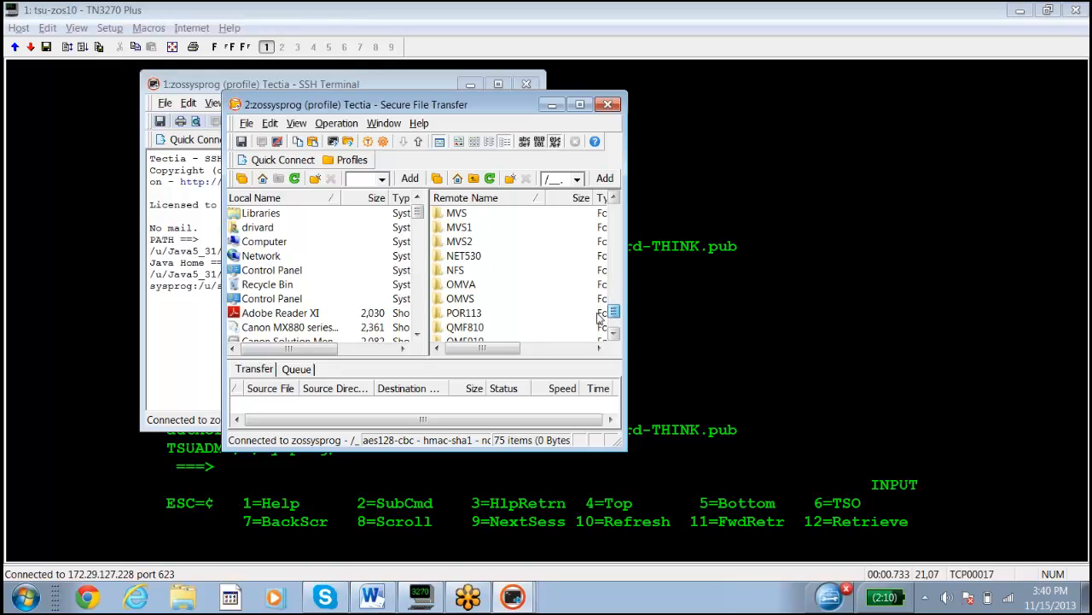
pyautogui.scroll(-3)
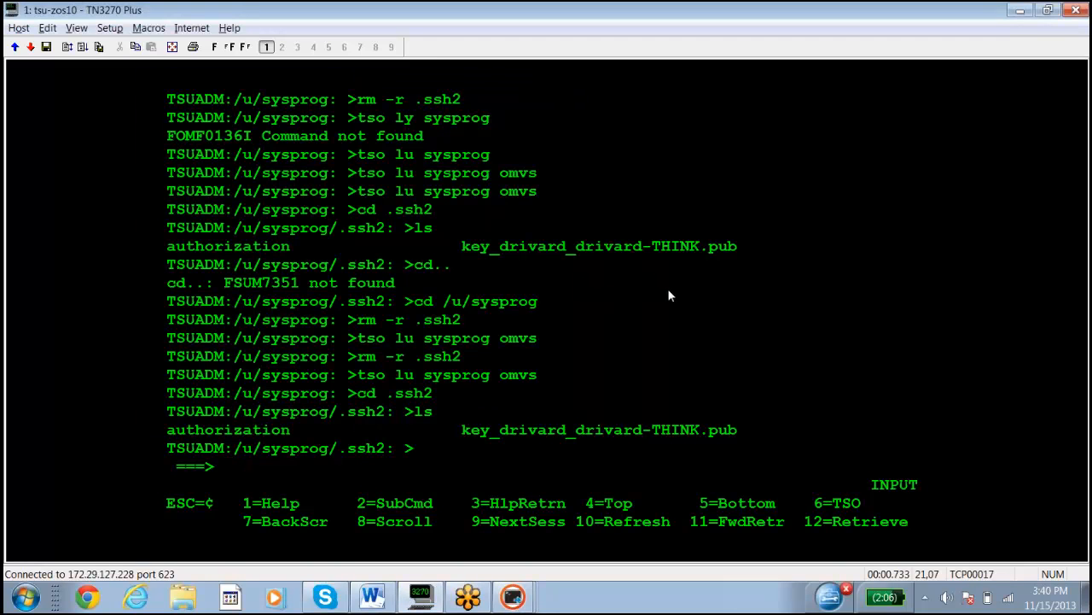
# Run 'tso lu sysprog' to show the updated last-access time and connect count
pyautogui.write('tso')
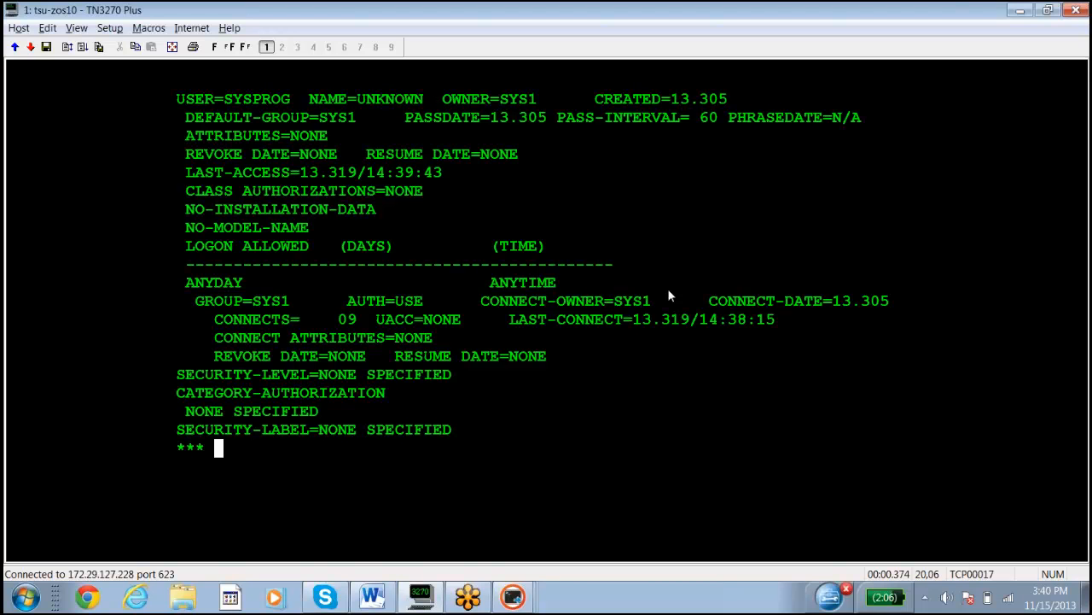
pyautogui.moveTo(611, 322)
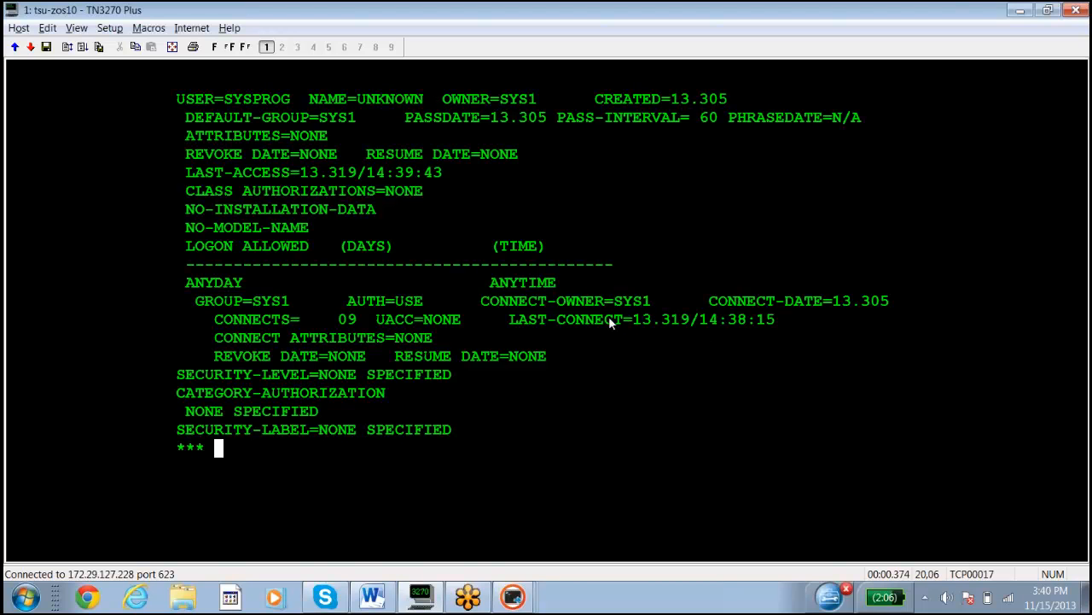
pyautogui.moveTo(587, 326)
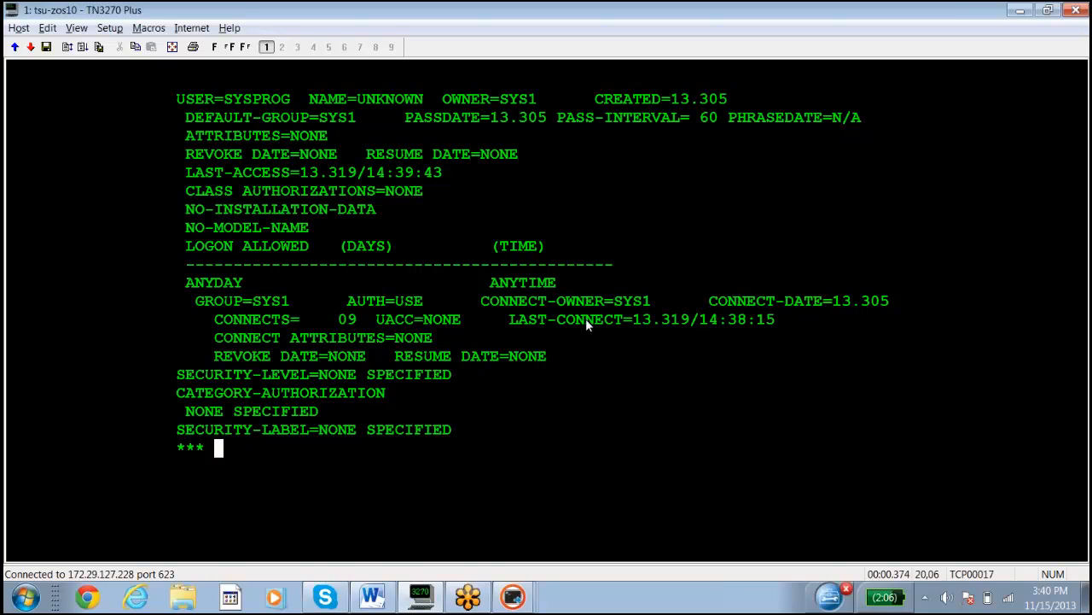